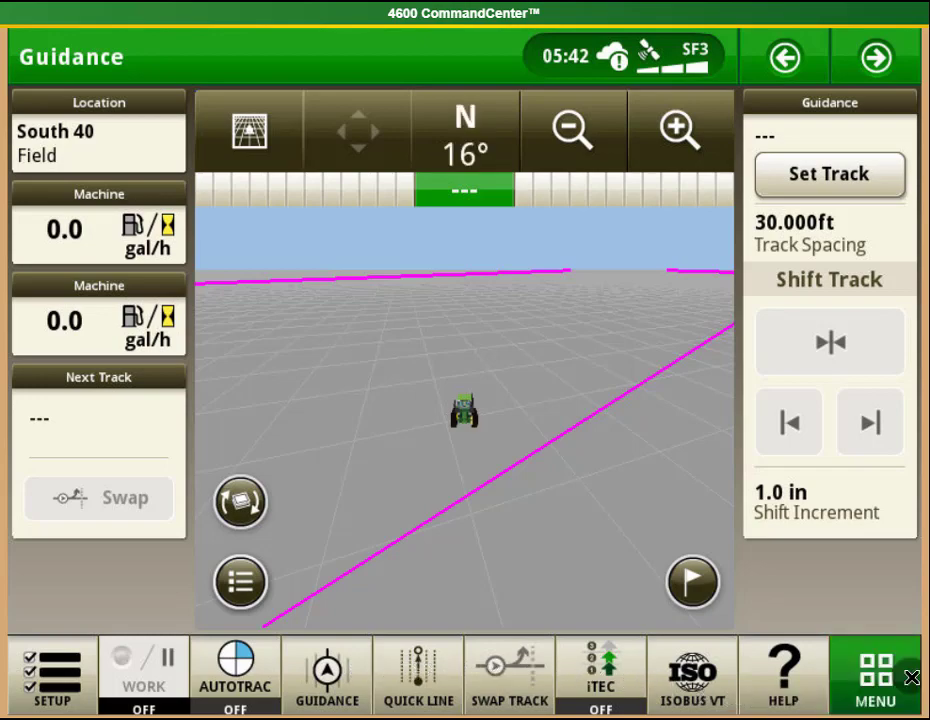
Show the main menu's Applications category, listing AutoTrac Guidance and other apps
left_click(875, 675)
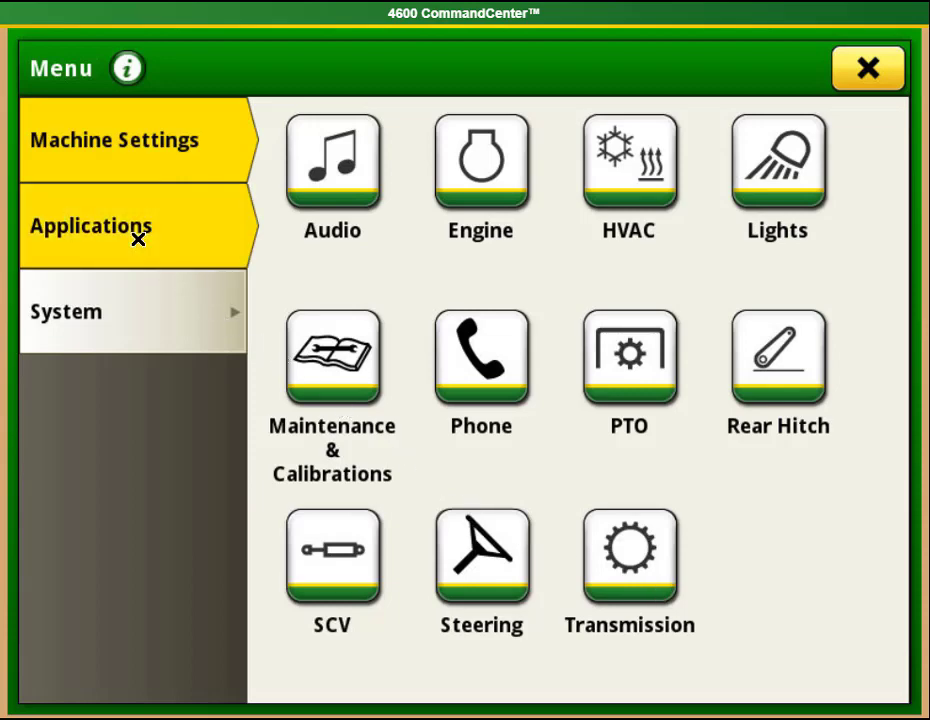
left_click(91, 226)
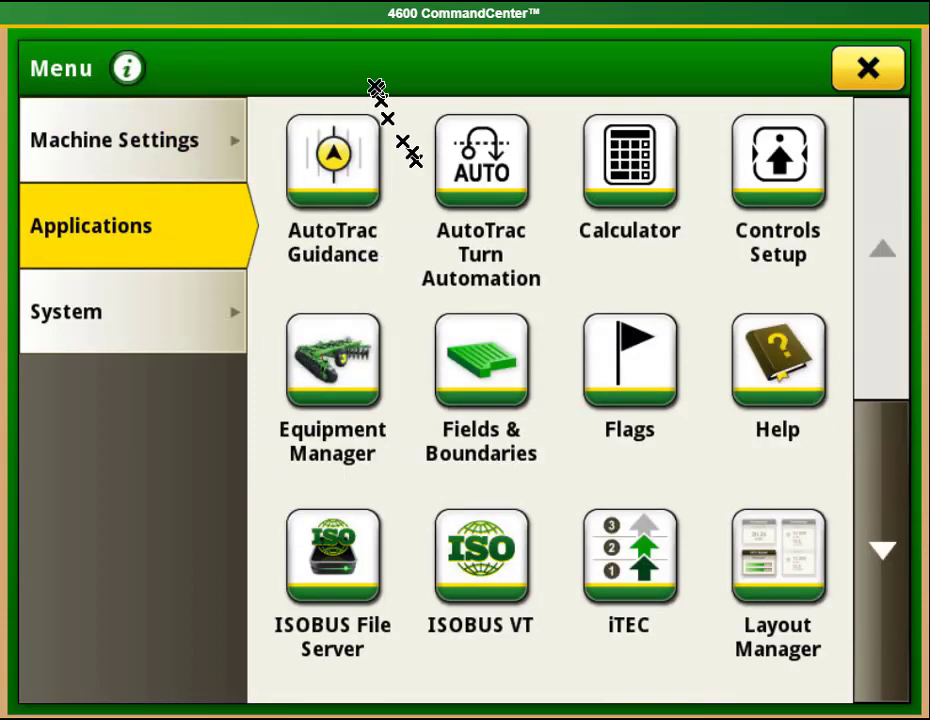
mouse_move(358, 160)
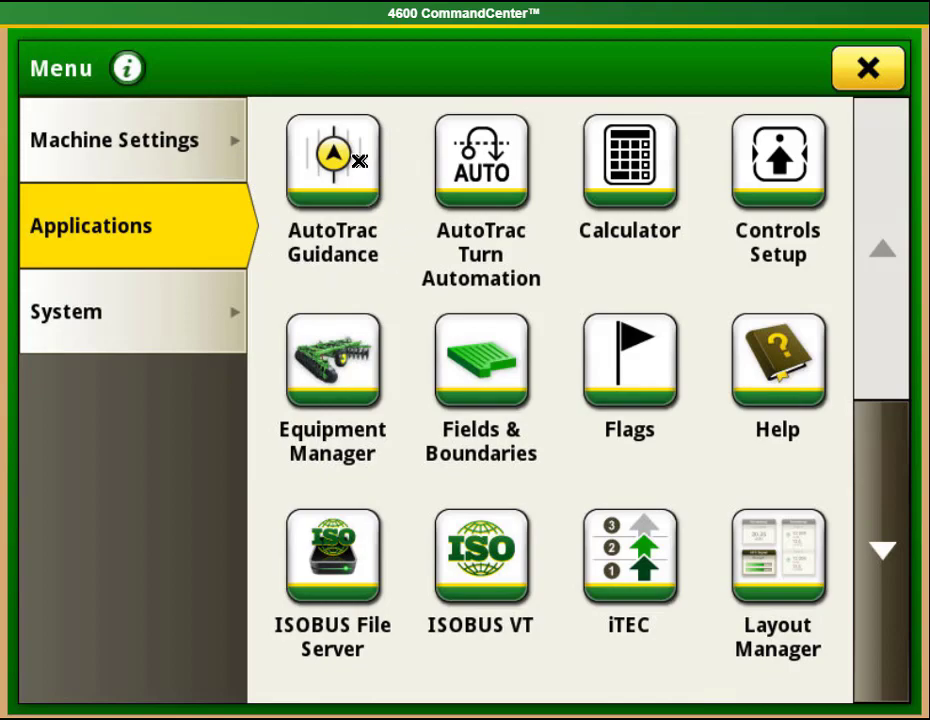
Launch AutoTrac Guidance, showing the field view with AutoTrac installed but off
left_click(333, 160)
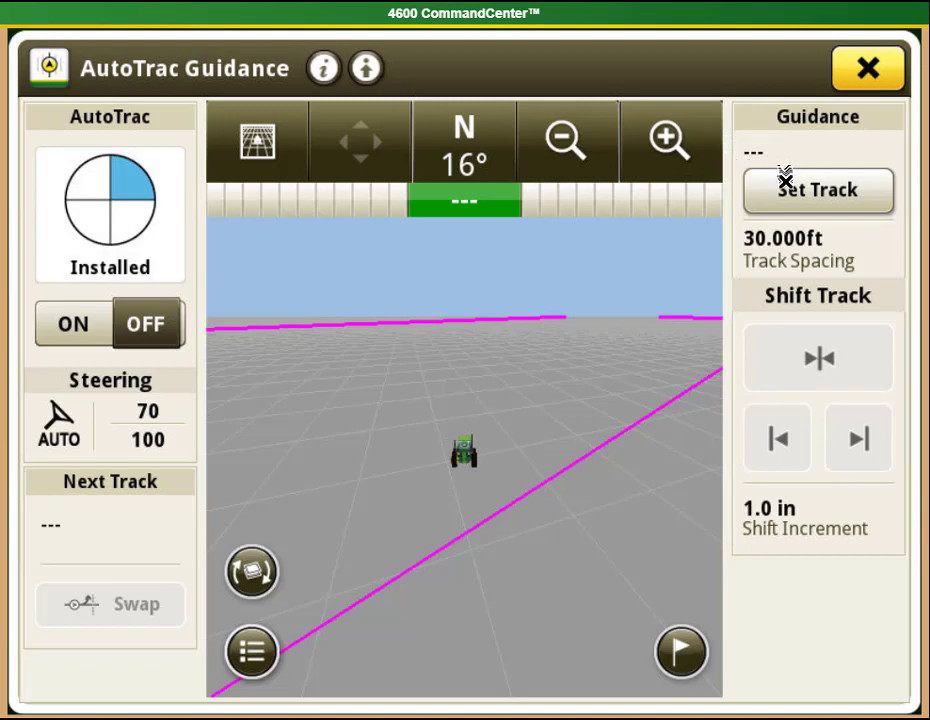
Create a new AB Curve guidance track, Track 1, in field South 40
left_click(818, 190)
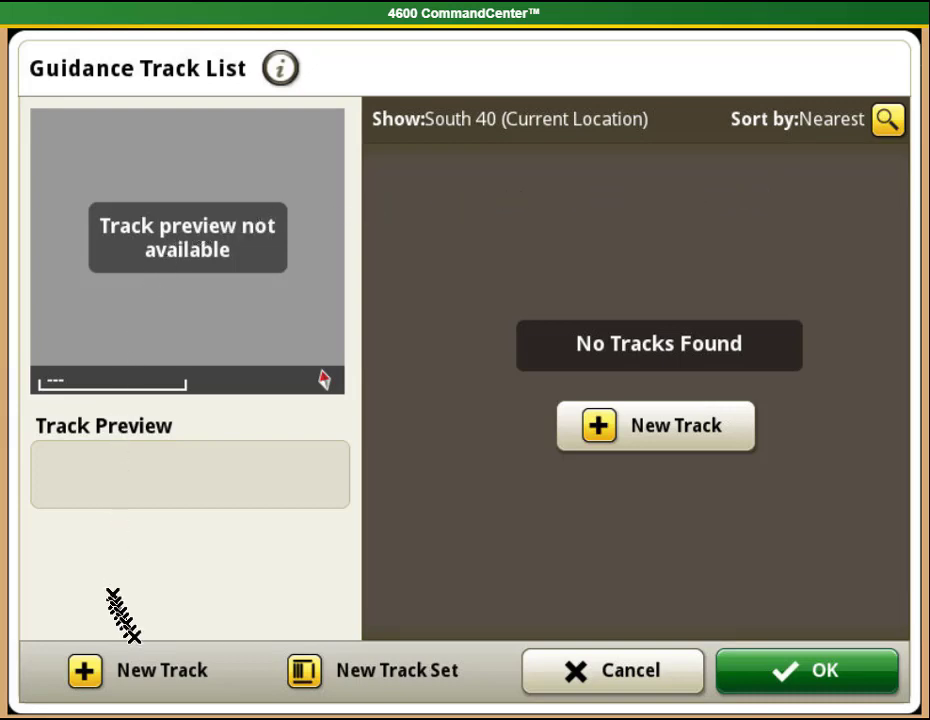
mouse_move(140, 672)
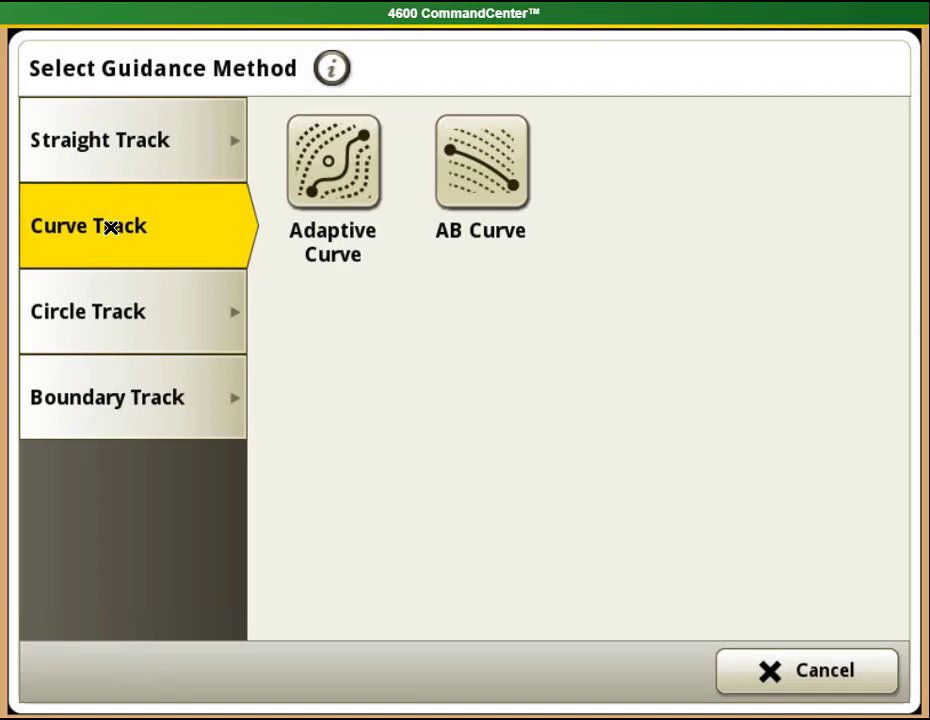
mouse_move(490, 250)
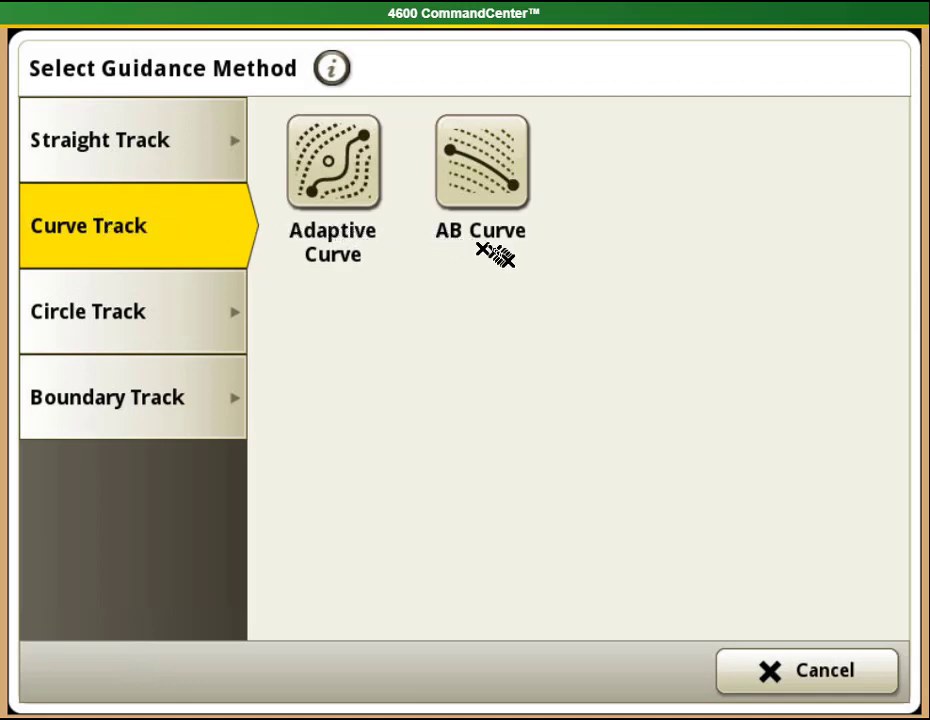
mouse_move(497, 230)
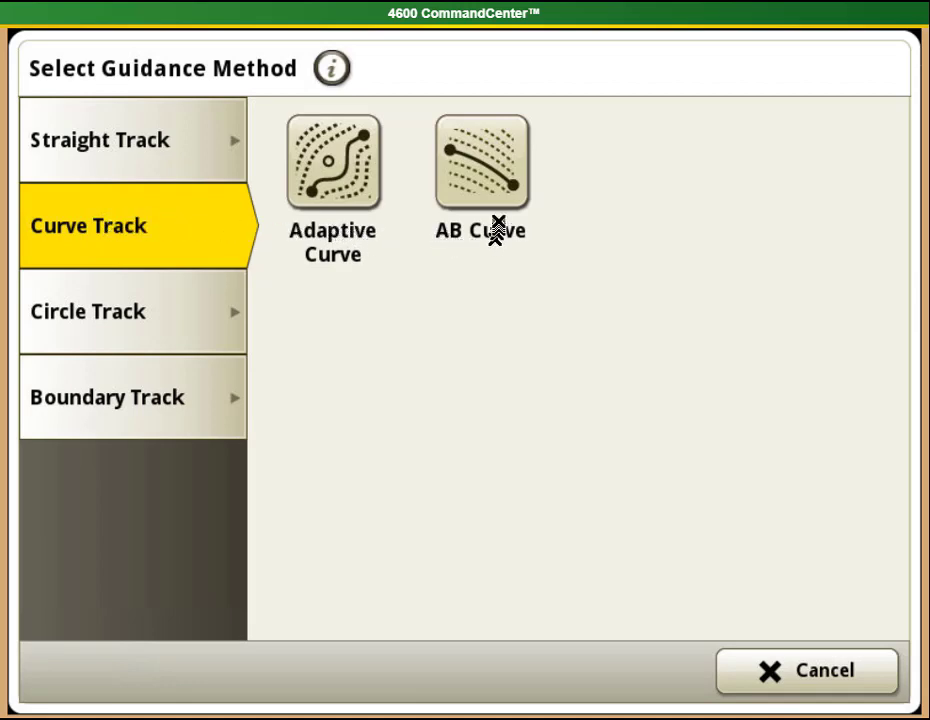
left_click(481, 161)
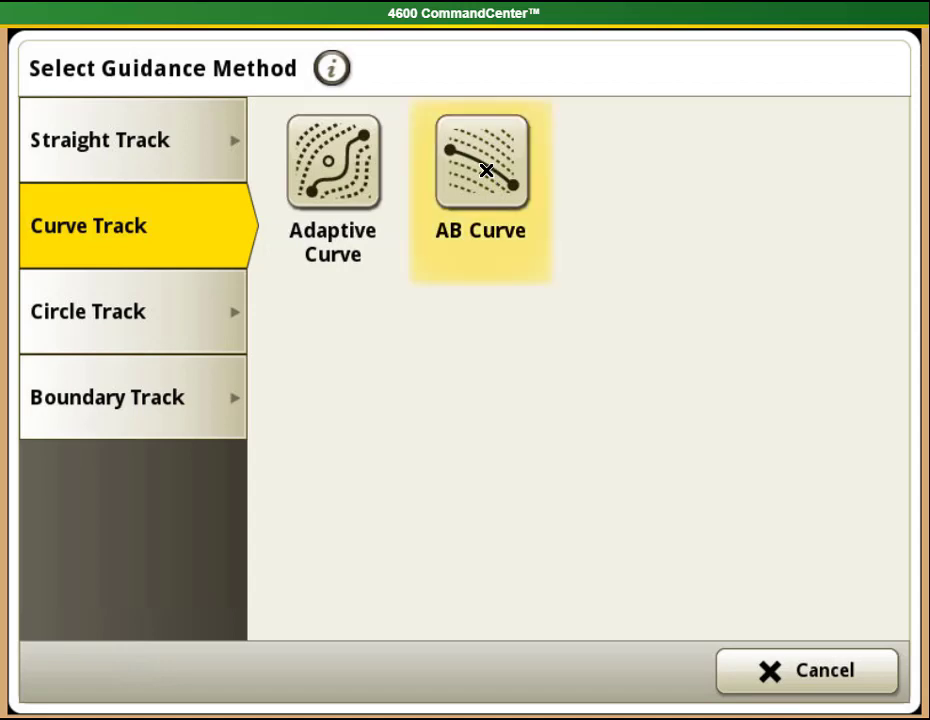
left_click(480, 162)
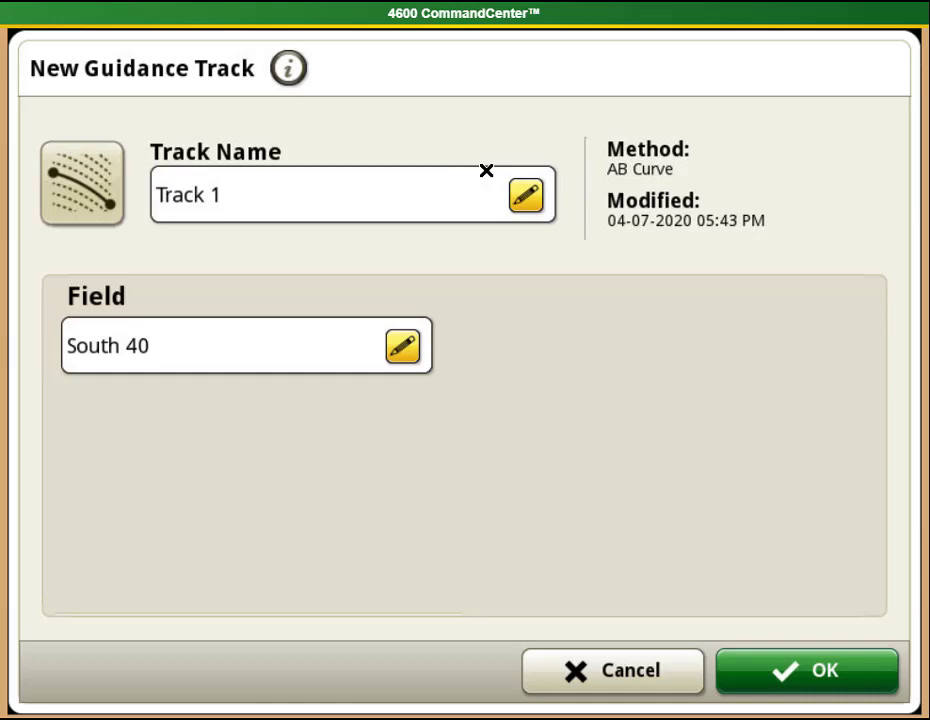
Rename the new guidance track to 'slough' and confirm the name
left_click(524, 195)
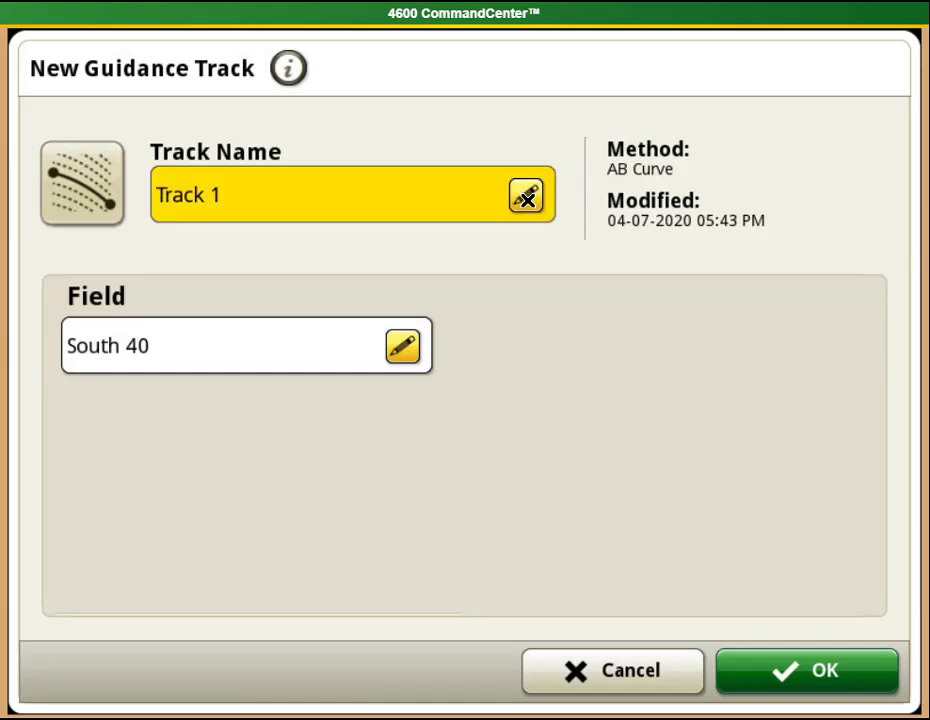
left_click(524, 195)
type("sloug")
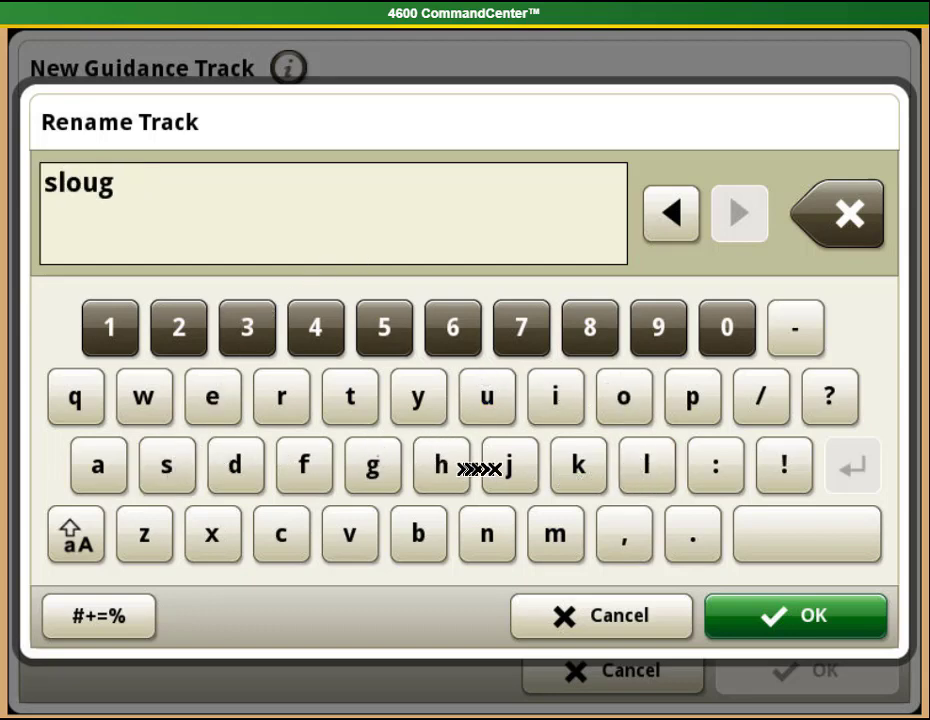
left_click(440, 466)
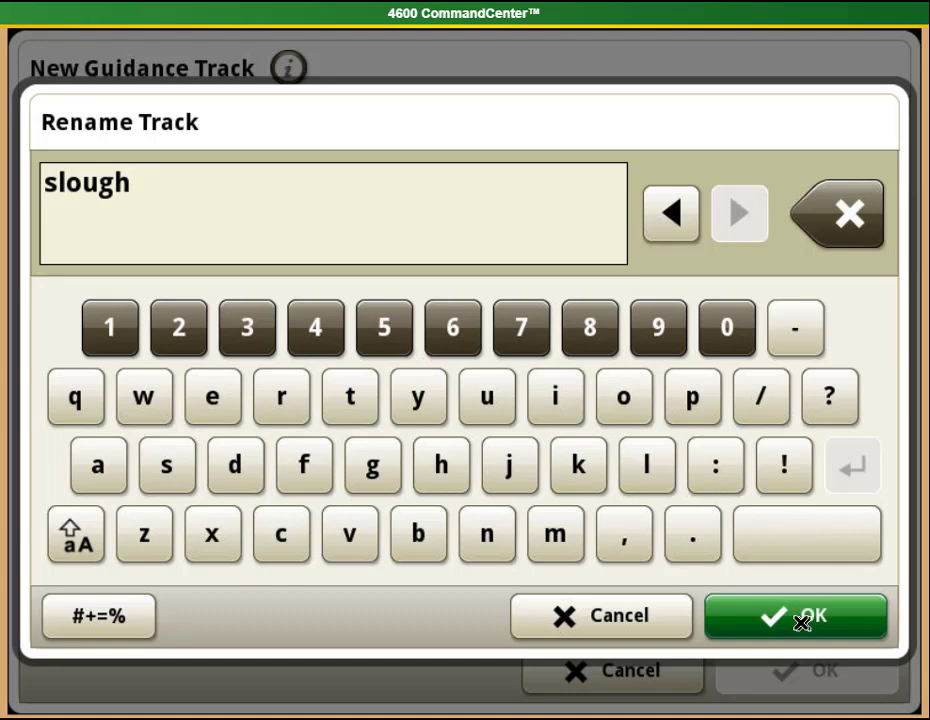
left_click(795, 616)
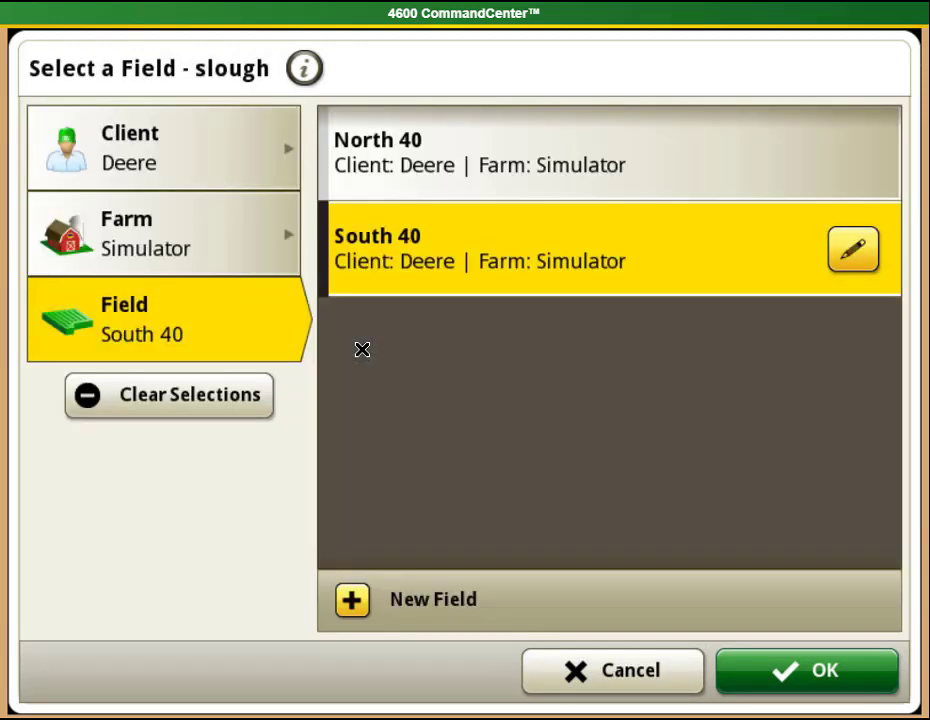
Assign track 'slough' to client Deere, farm Simulator, field South 40
left_click(165, 147)
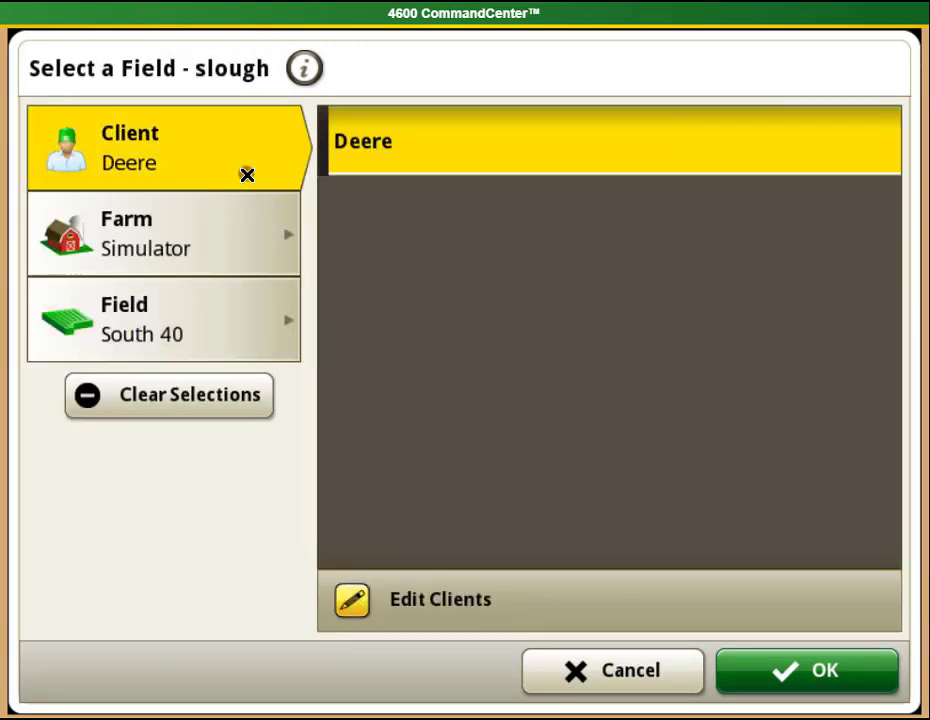
left_click(163, 233)
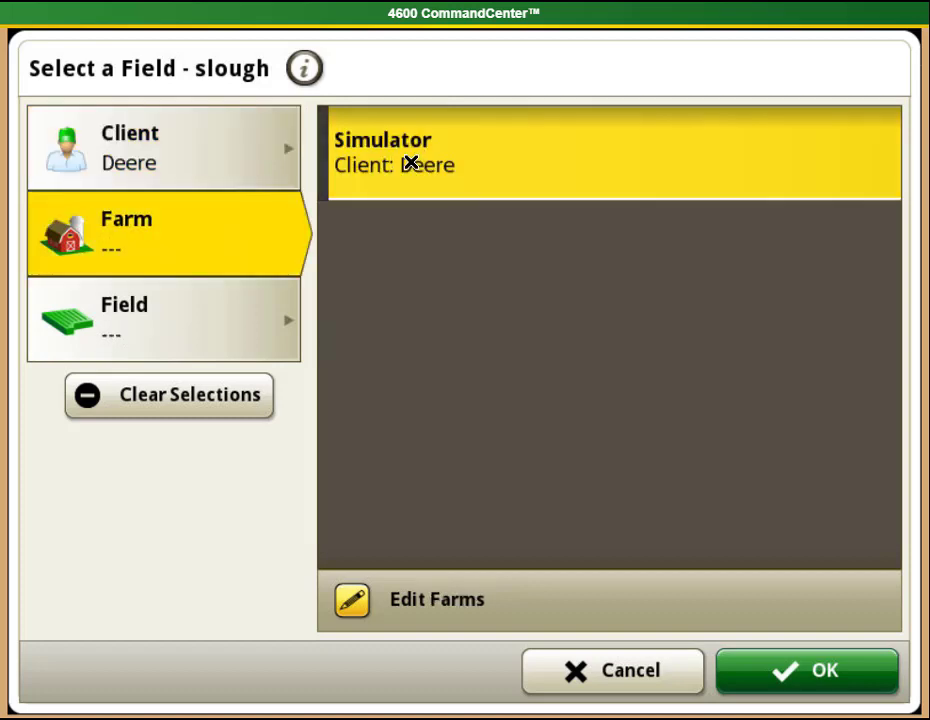
left_click(614, 155)
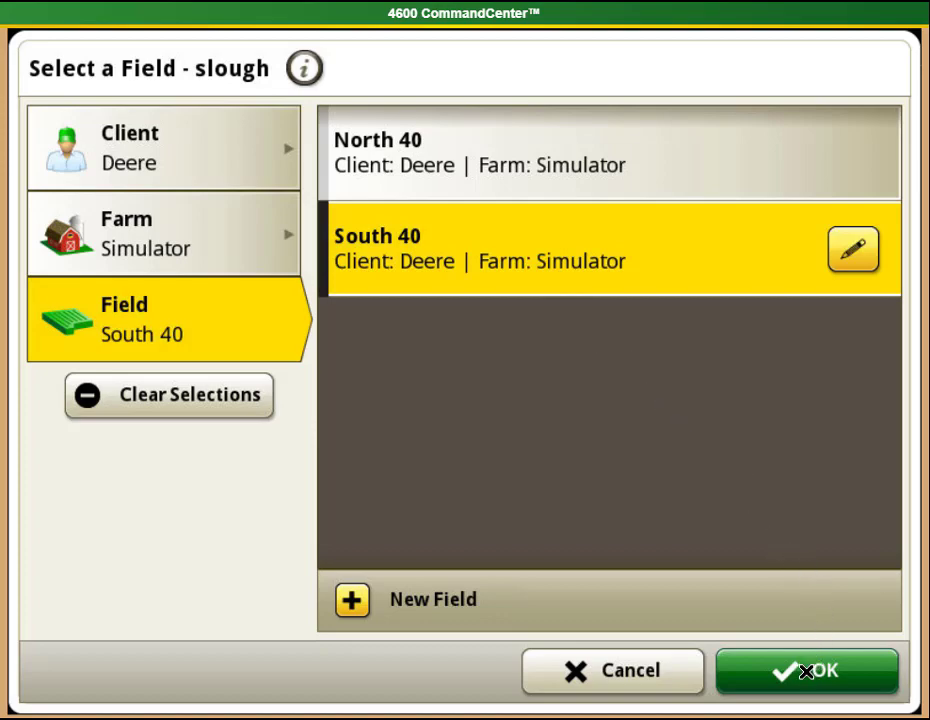
left_click(806, 671)
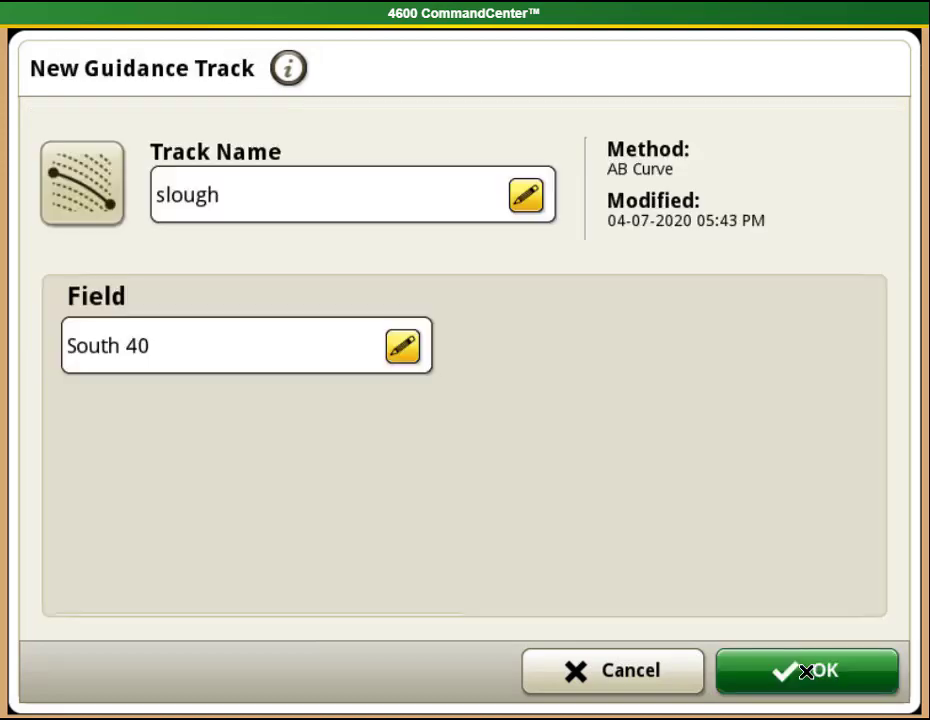
Save and record the slough curve, finish recording, and switch AutoTrac on
left_click(806, 670)
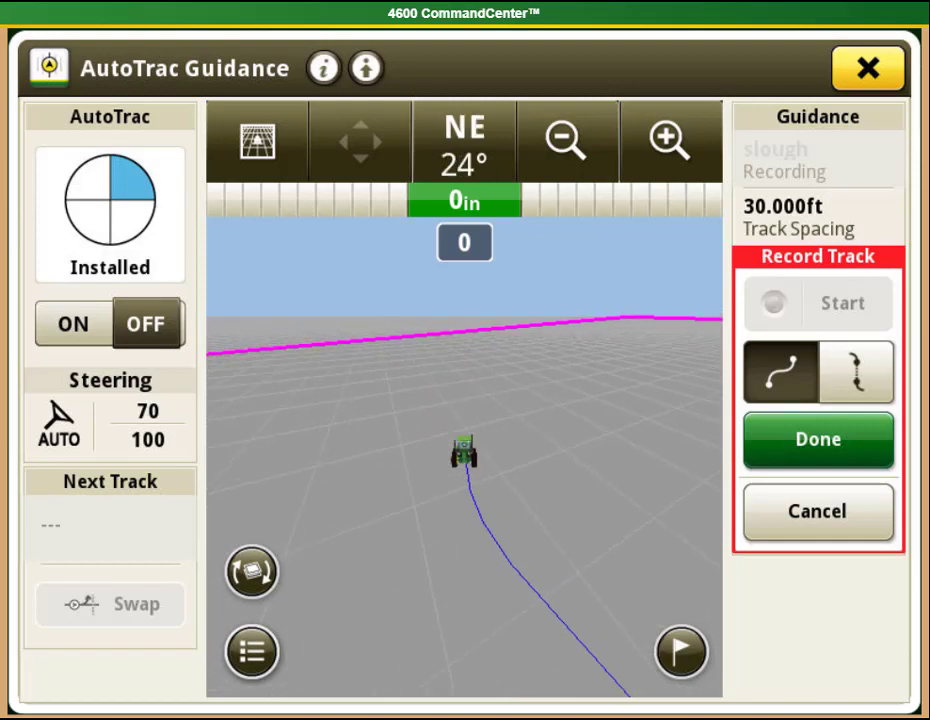
left_click(818, 439)
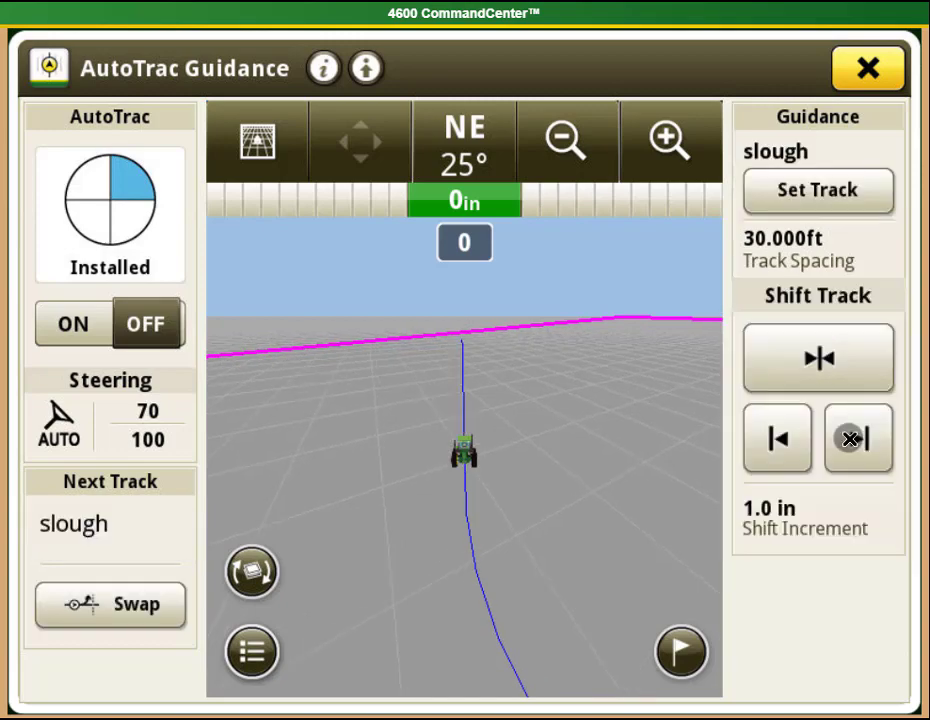
left_click(72, 323)
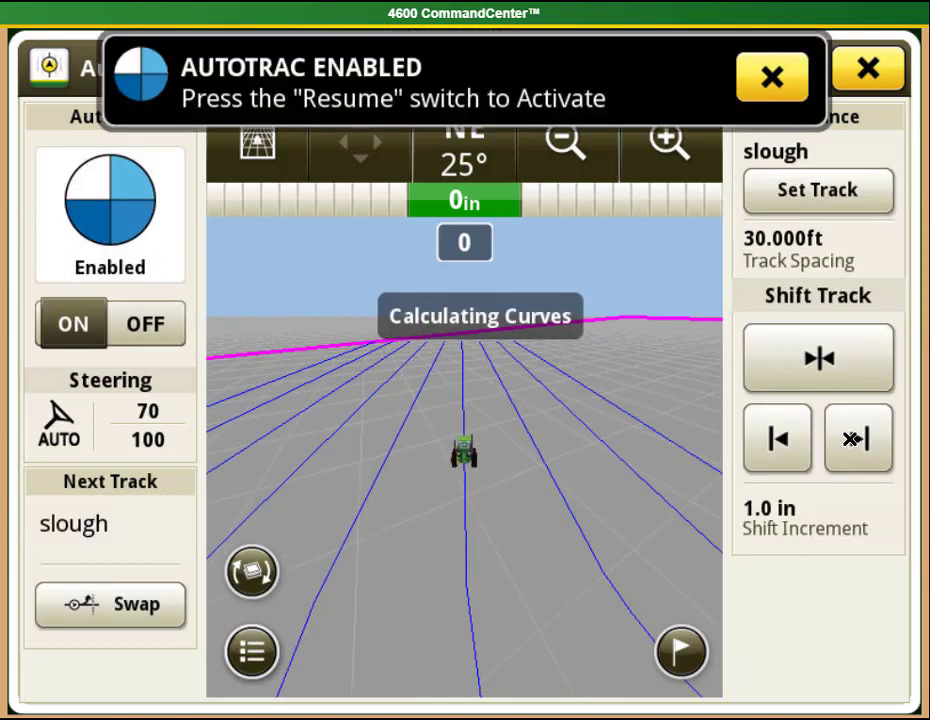